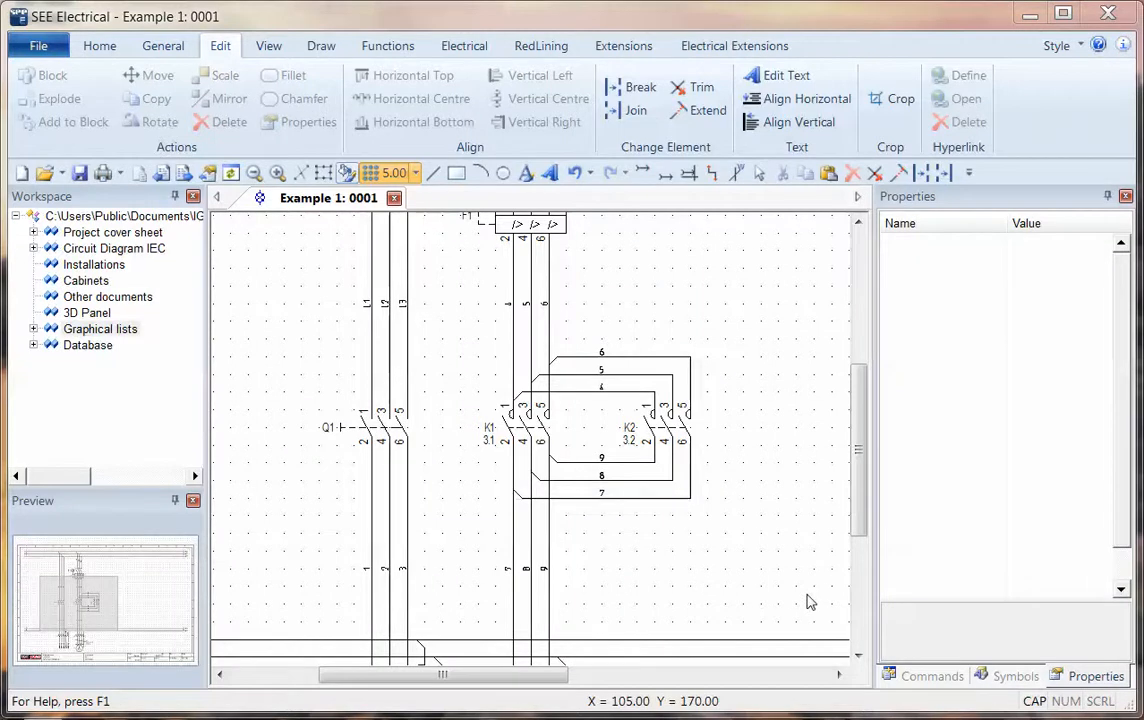
{"action": "mouse_move", "coordinate": [789, 526]}
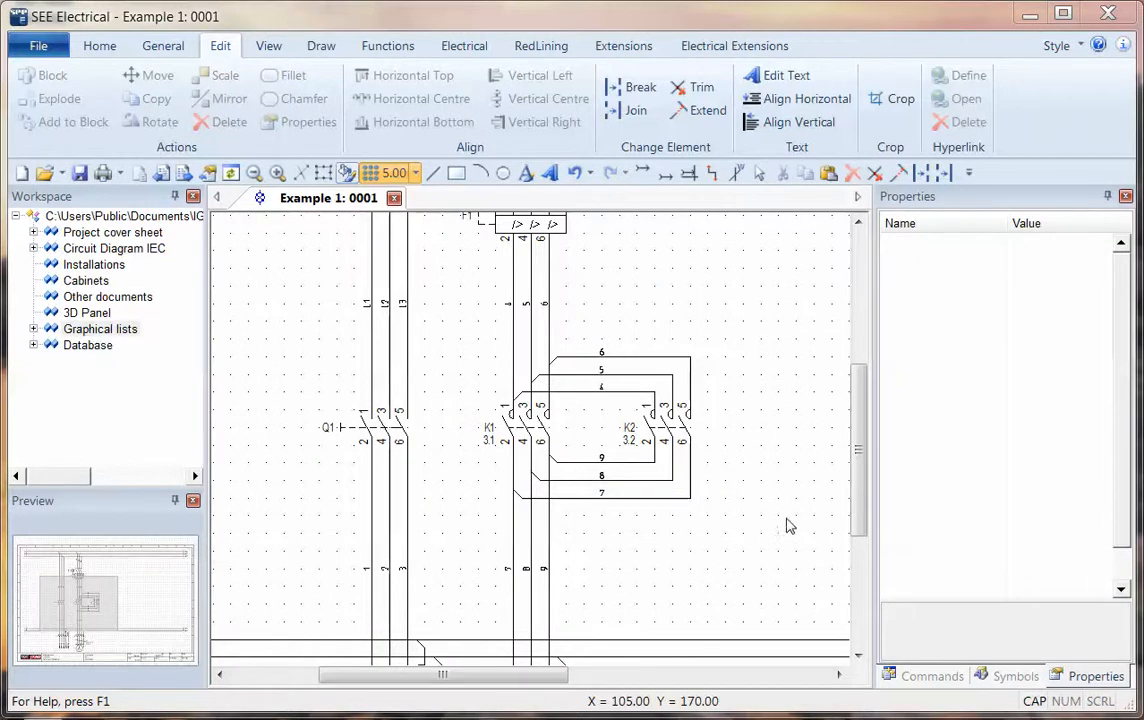
{"action": "mouse_move", "coordinate": [780, 513]}
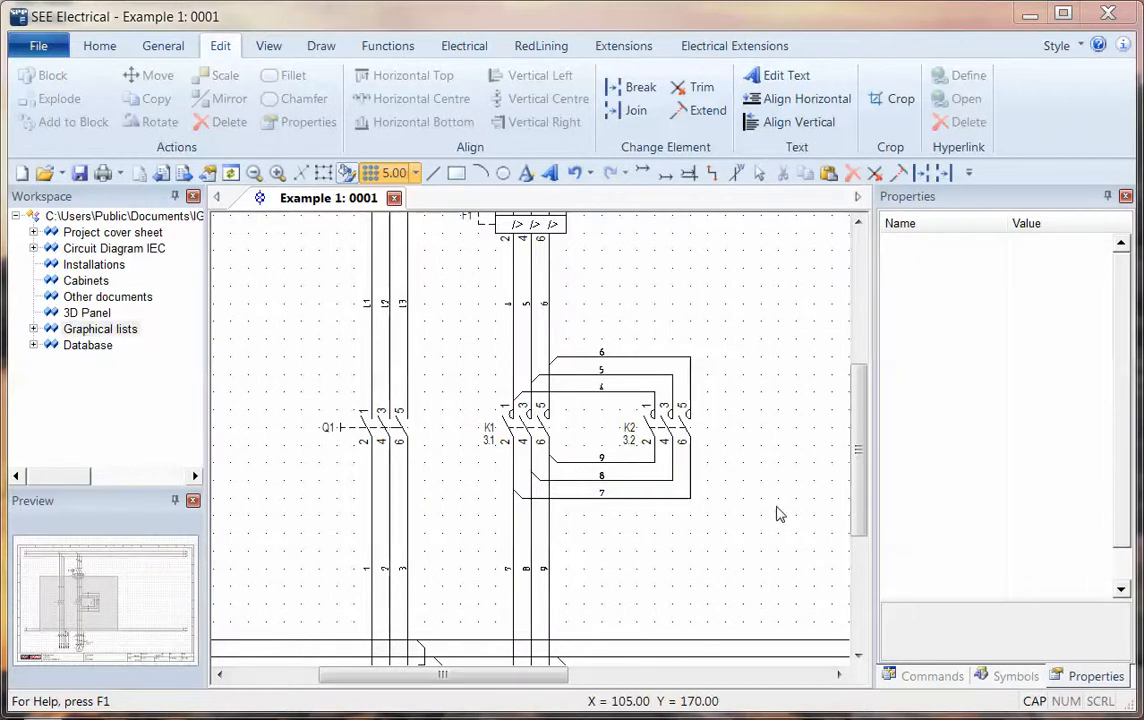
{"action": "mouse_move", "coordinate": [490, 446]}
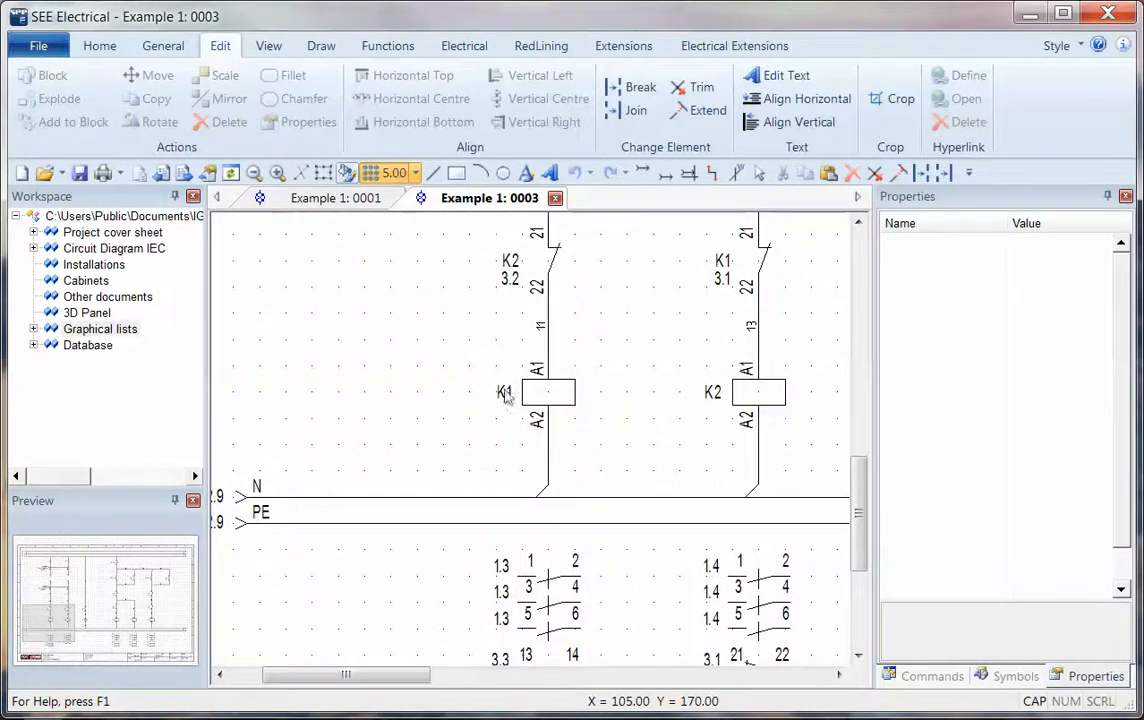
{"action": "mouse_move", "coordinate": [640, 310]}
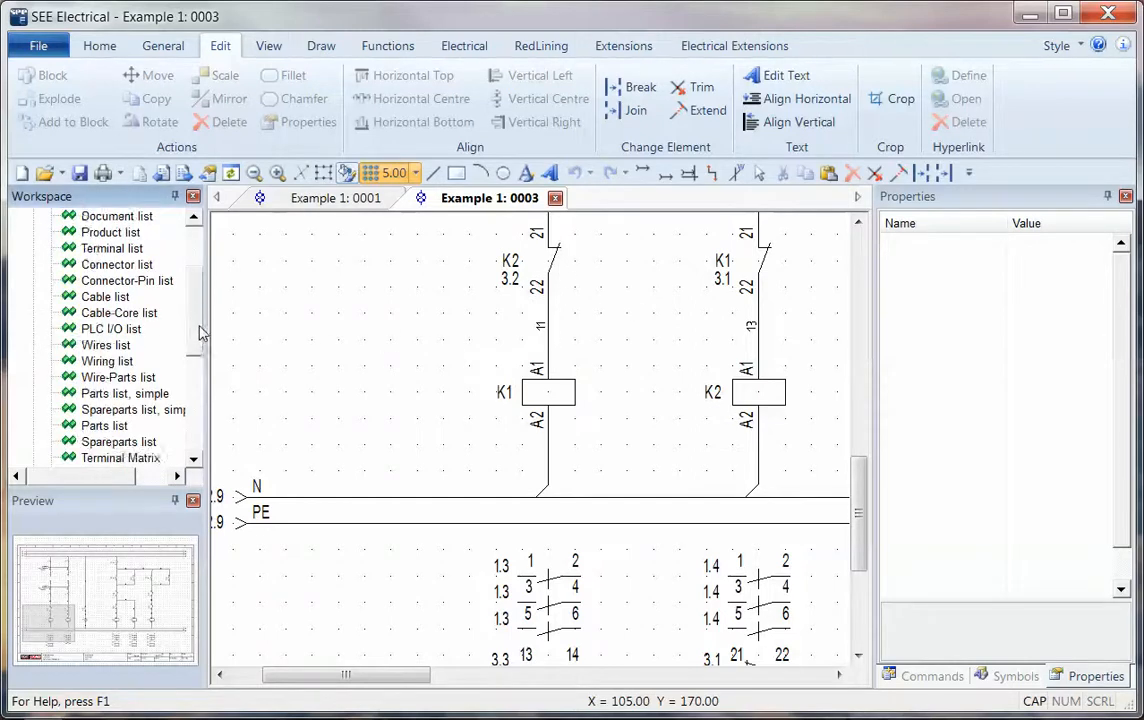
- Generate the Products Assembly graphical list from the Workspace tree's Graphical lists
{"action": "scroll", "scroll_direction": "down", "scroll_amount": 3}
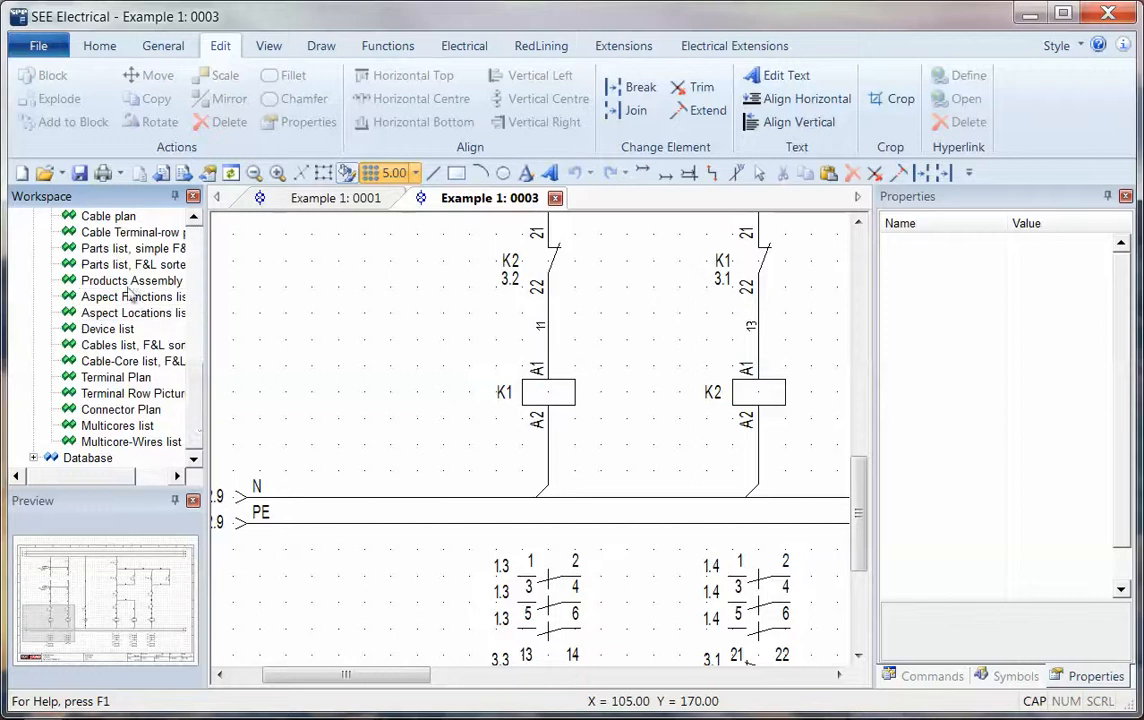
{"action": "right_click", "coordinate": [130, 280]}
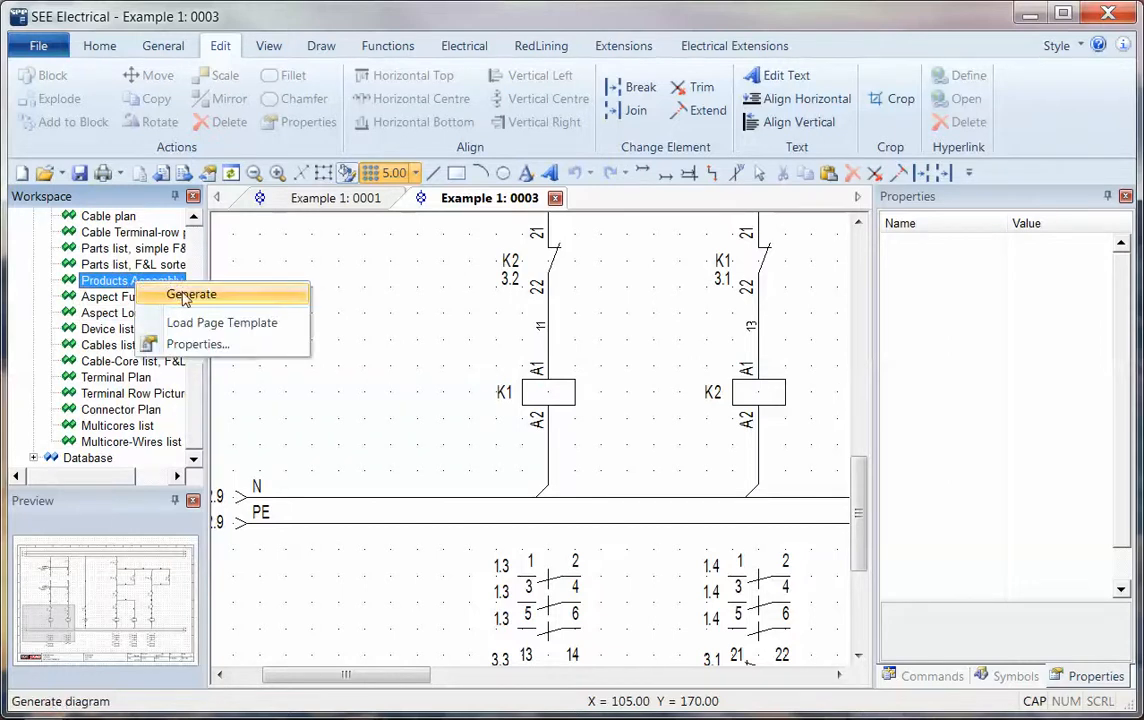
{"action": "left_click", "coordinate": [190, 293]}
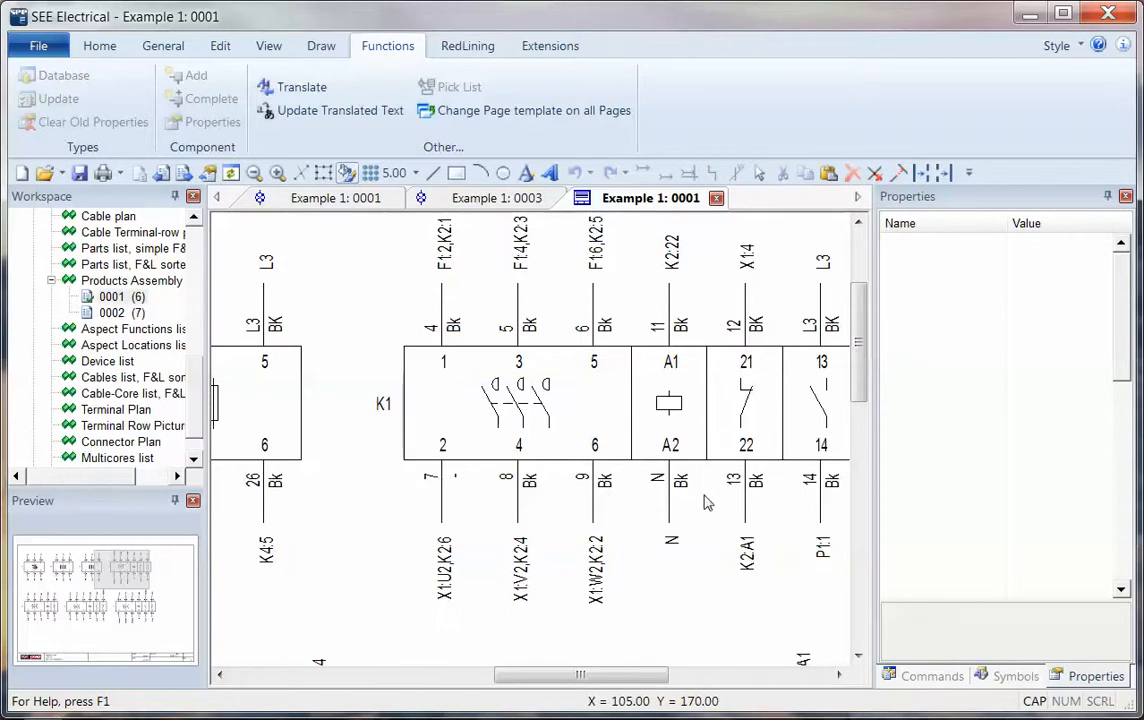
{"action": "mouse_move", "coordinate": [695, 575]}
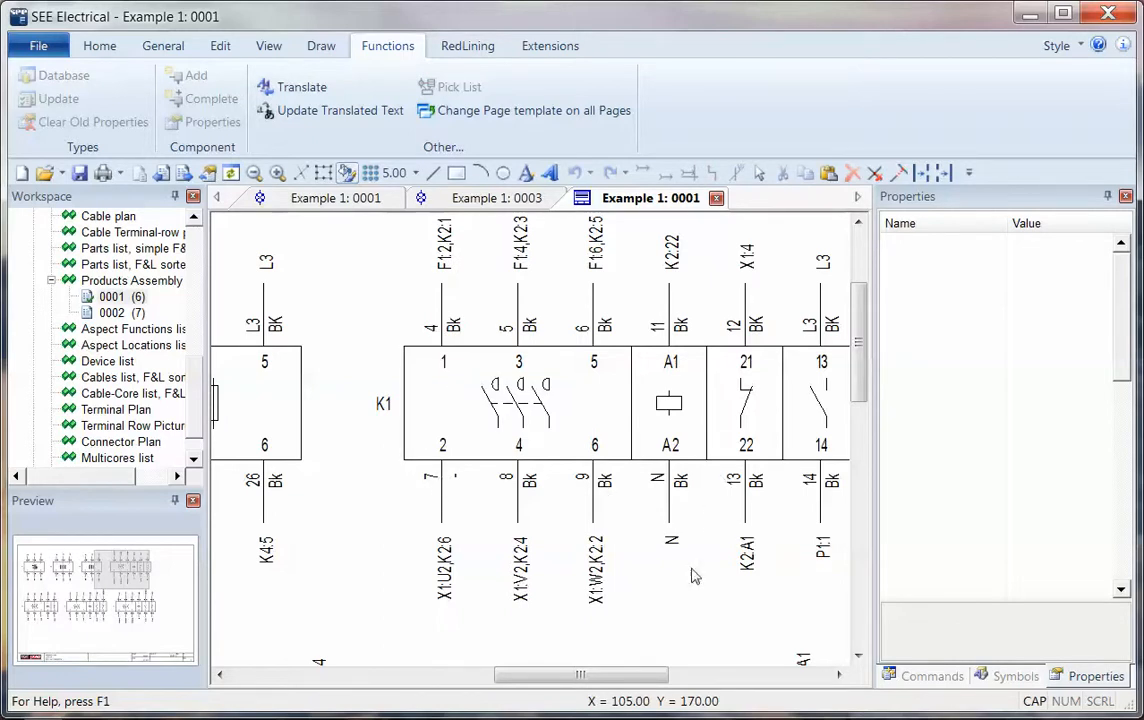
- Scroll report page 0001 horizontally to center the K1 block, then right-click the drawing
{"action": "left_click_drag", "start_coordinate": [580, 675], "coordinate": [613, 675]}
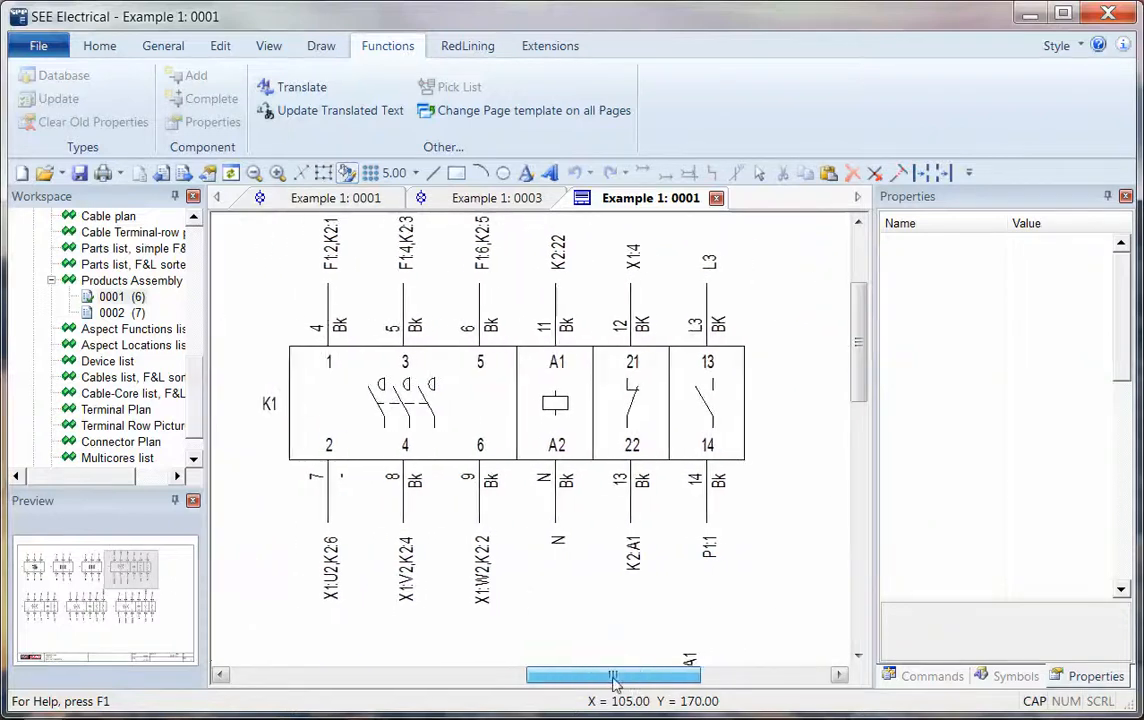
{"action": "right_click", "coordinate": [555, 405]}
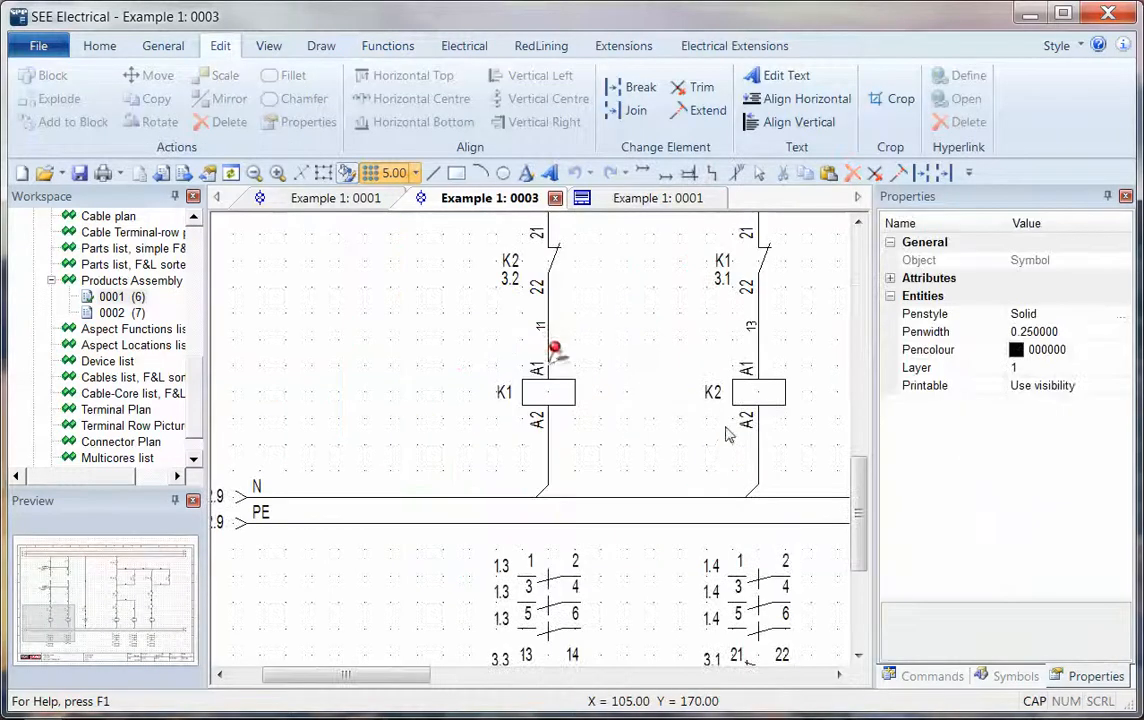
- Clear the selection on circuit page 0003 showing coils K1 and K2
{"action": "left_click", "coordinate": [583, 390]}
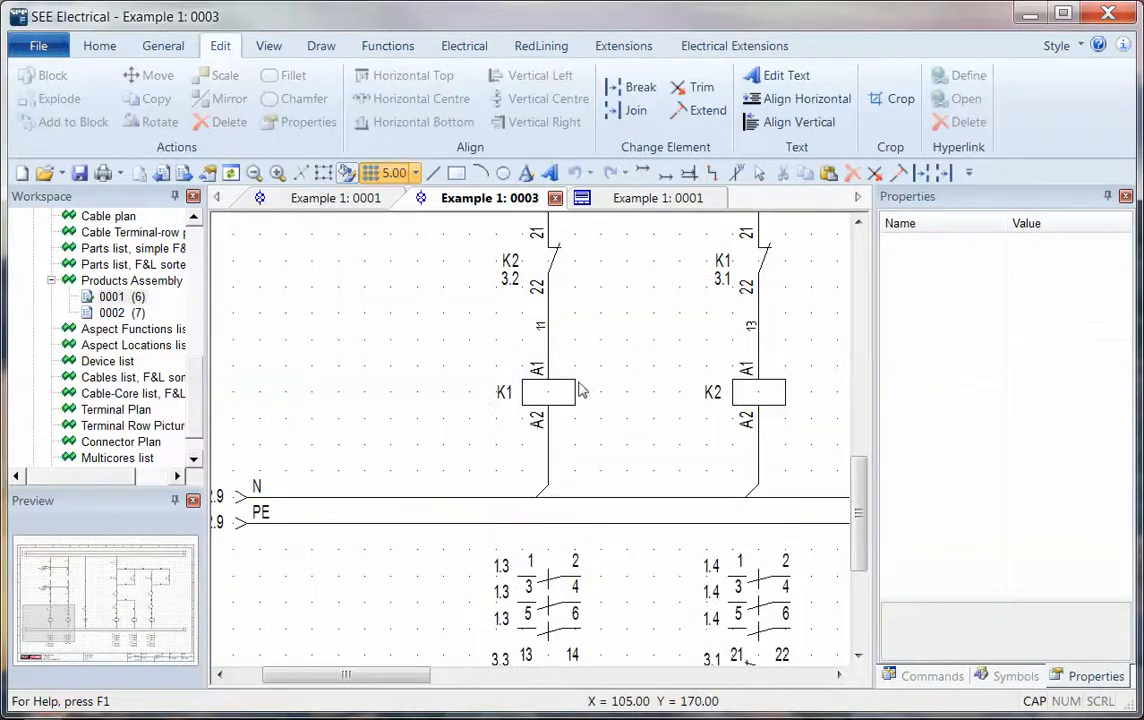